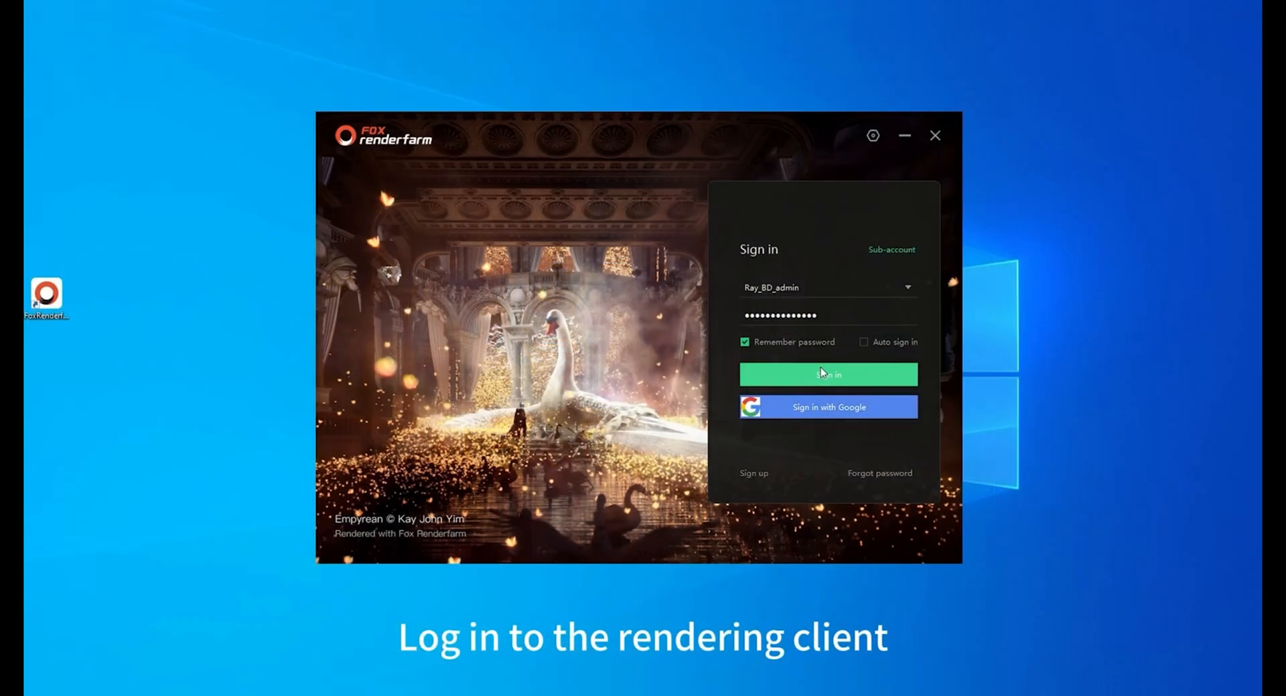
Step: Sign in and start in CPU Region 1 with 36 physical cores
click(828, 375)
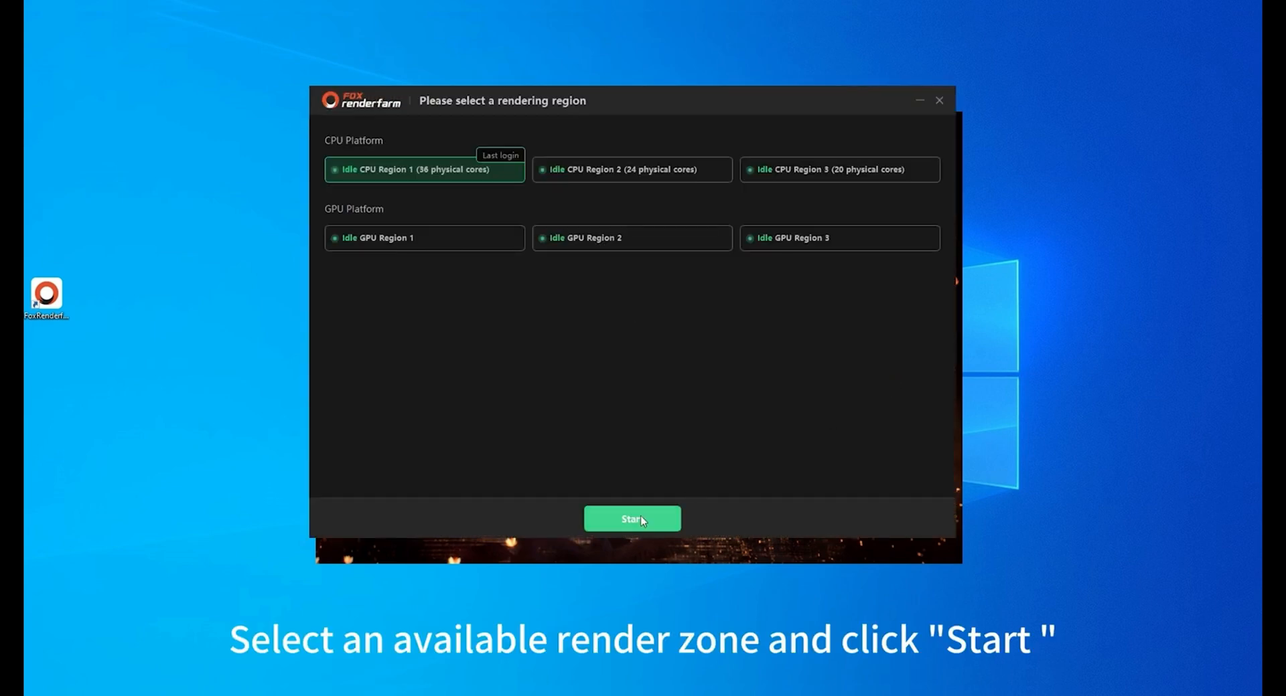
click(632, 519)
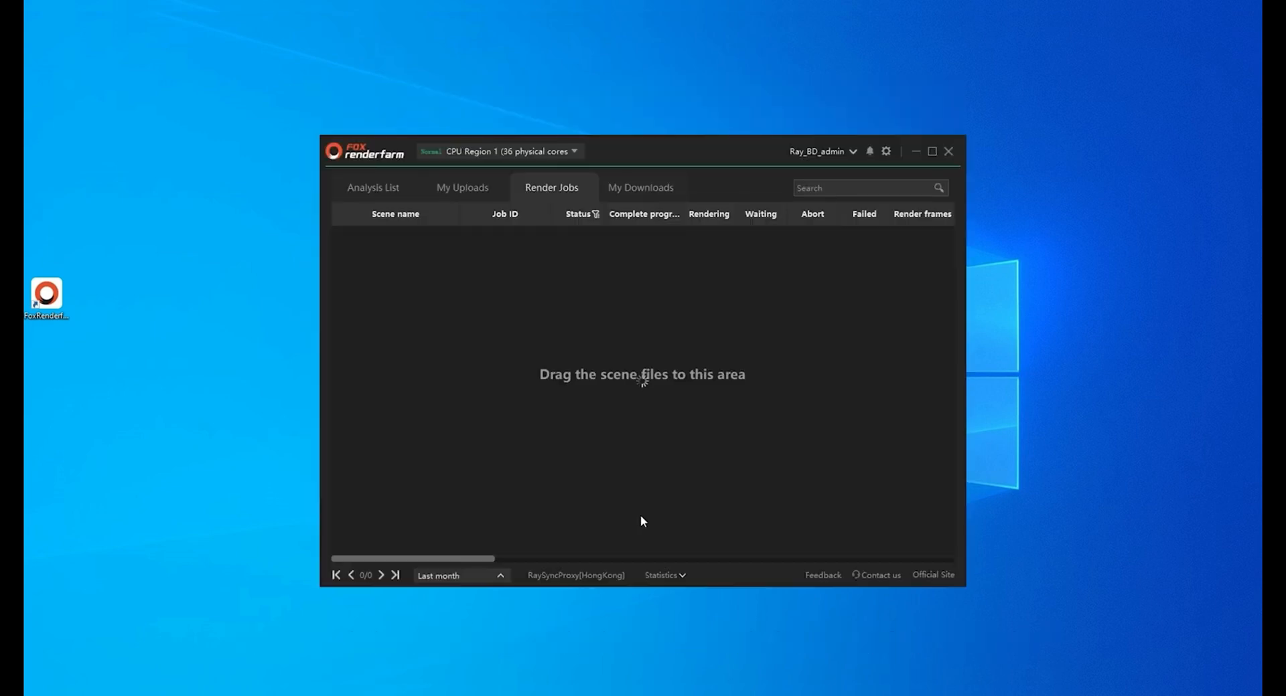
Step: Drag run2.blend from File Explorer into the Analysis List
click(373, 187)
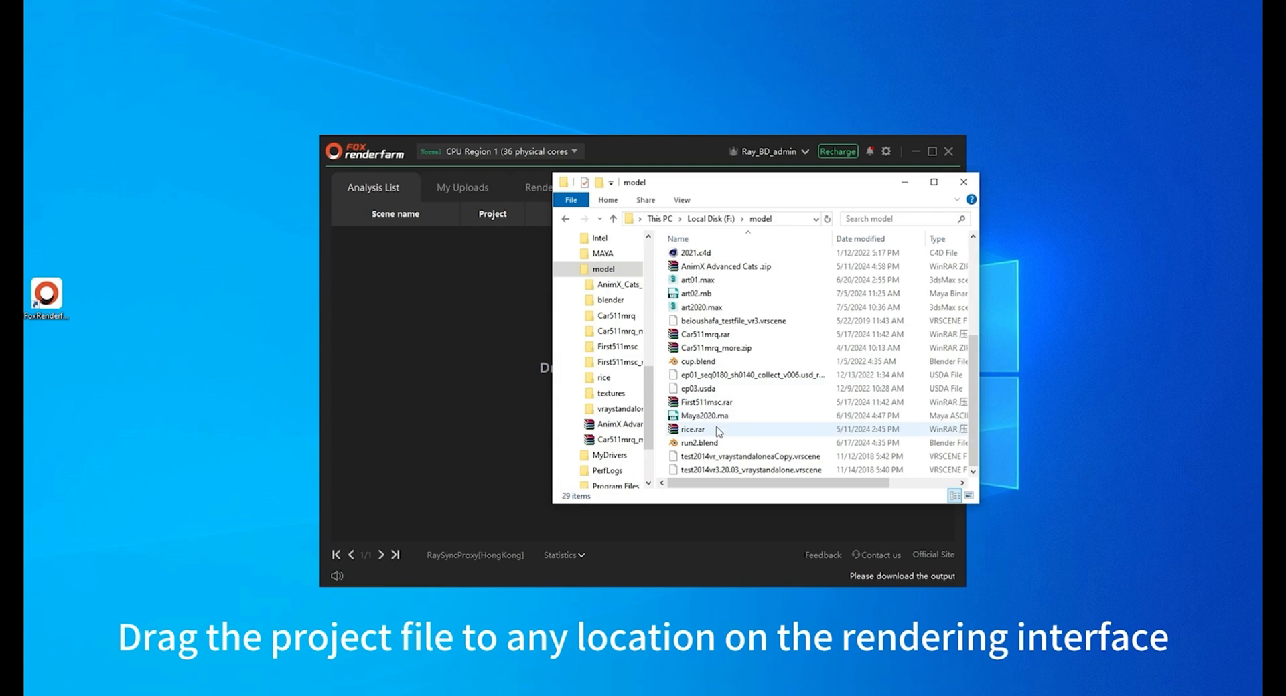
drag(698, 442, 498, 354)
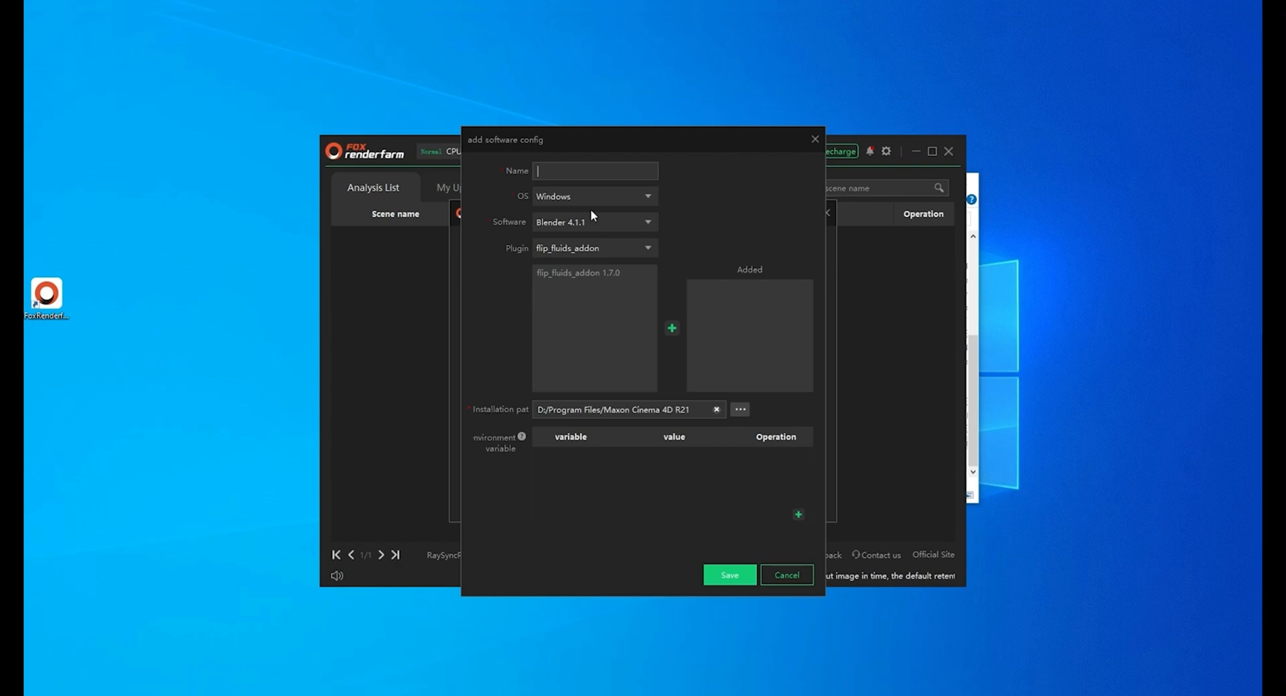
Step: Save a software config BLENDER1 using Blender 3.5.0 on Windows
text(BLENDER)
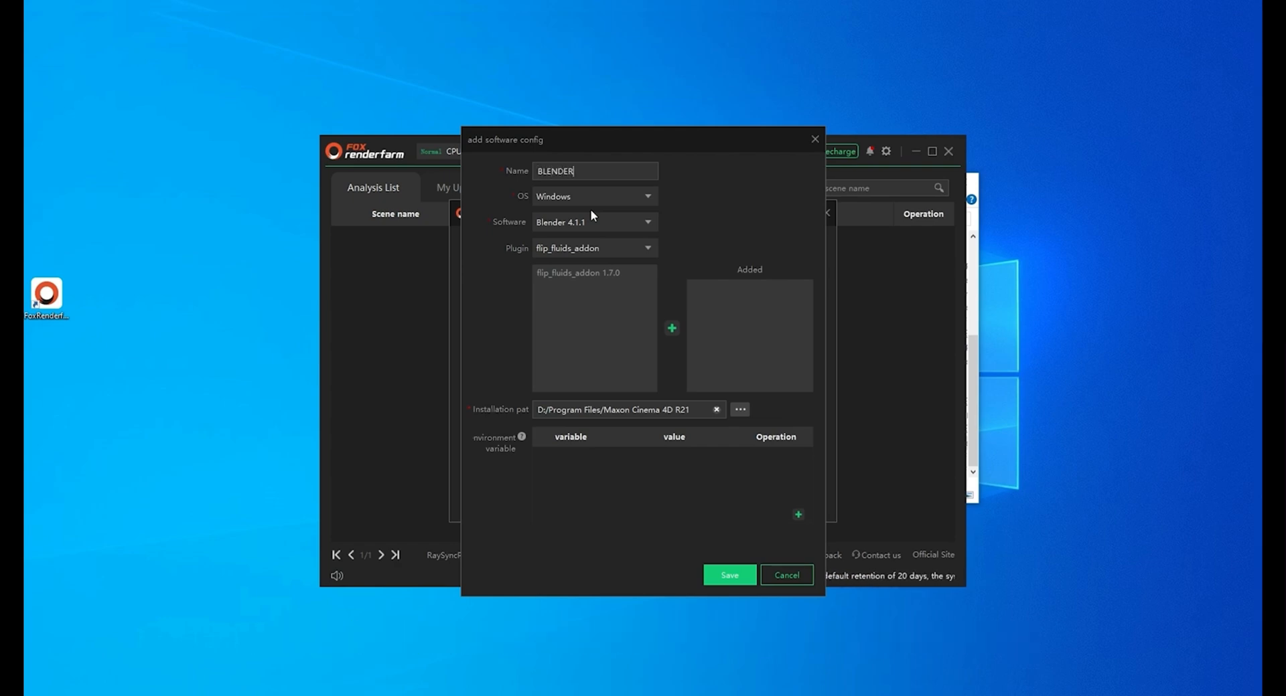
text(1)
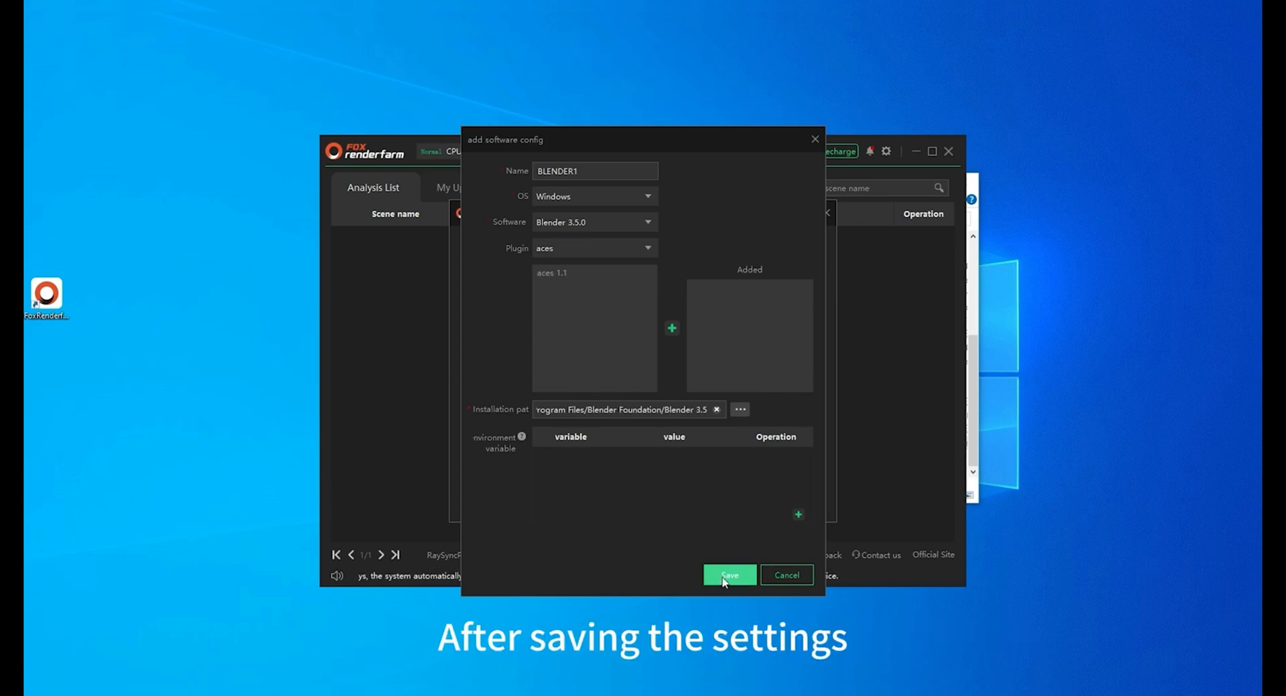
click(728, 575)
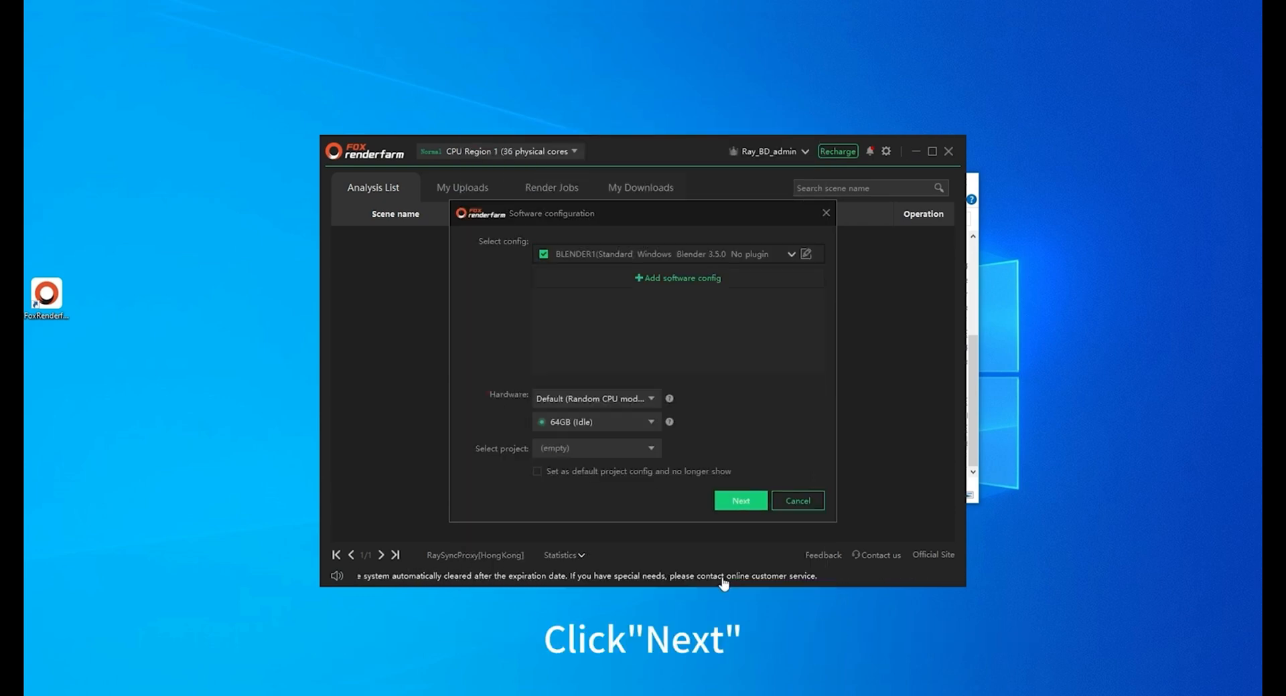
Step: Analyse run2.blend, ignore the frame-step warning, and submit the render job
click(739, 501)
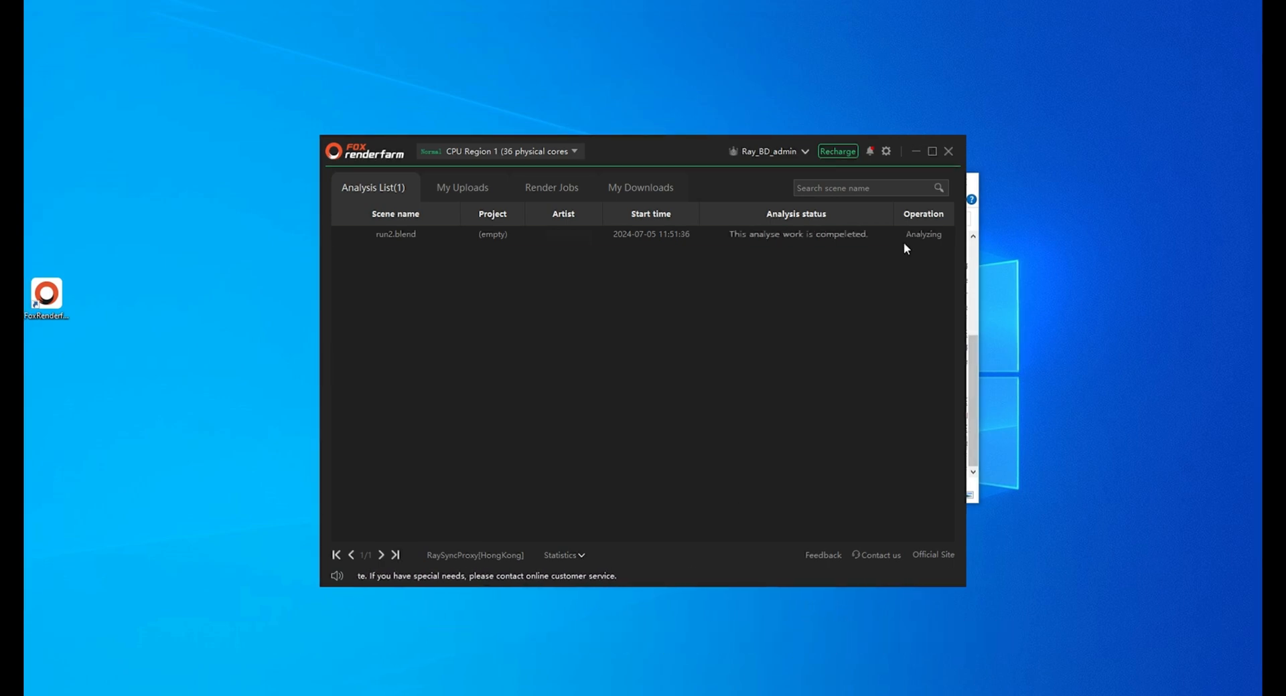
click(923, 234)
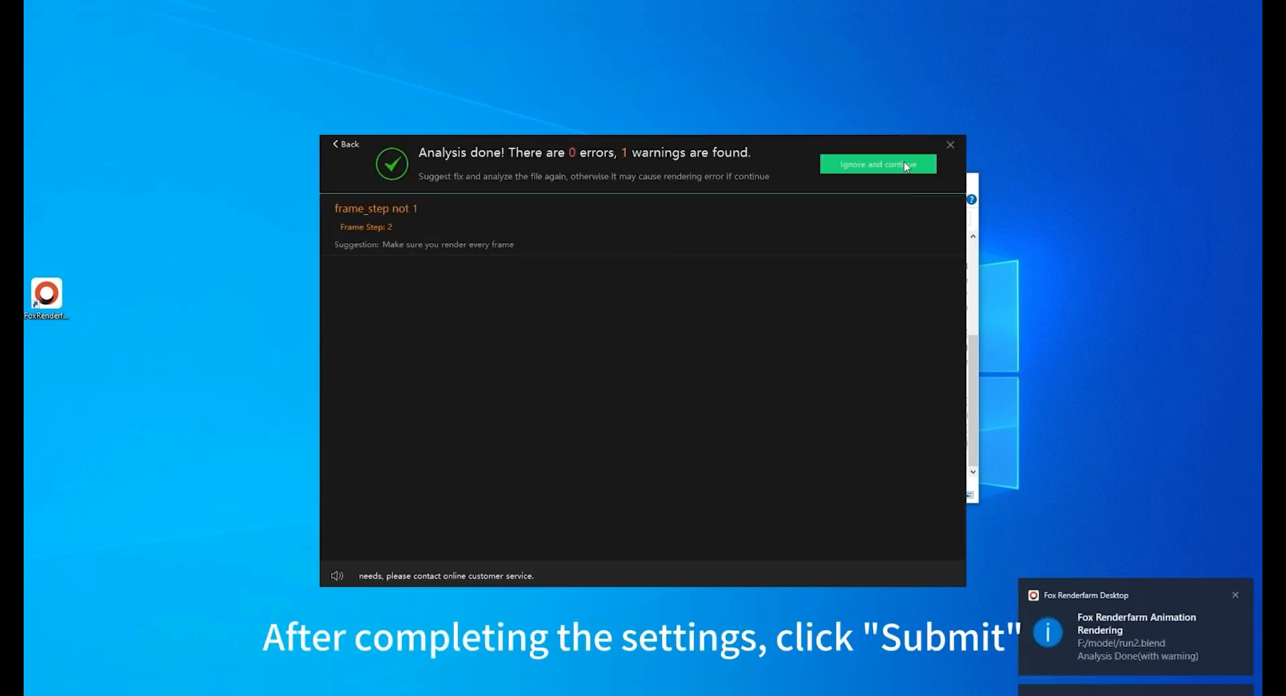
click(877, 164)
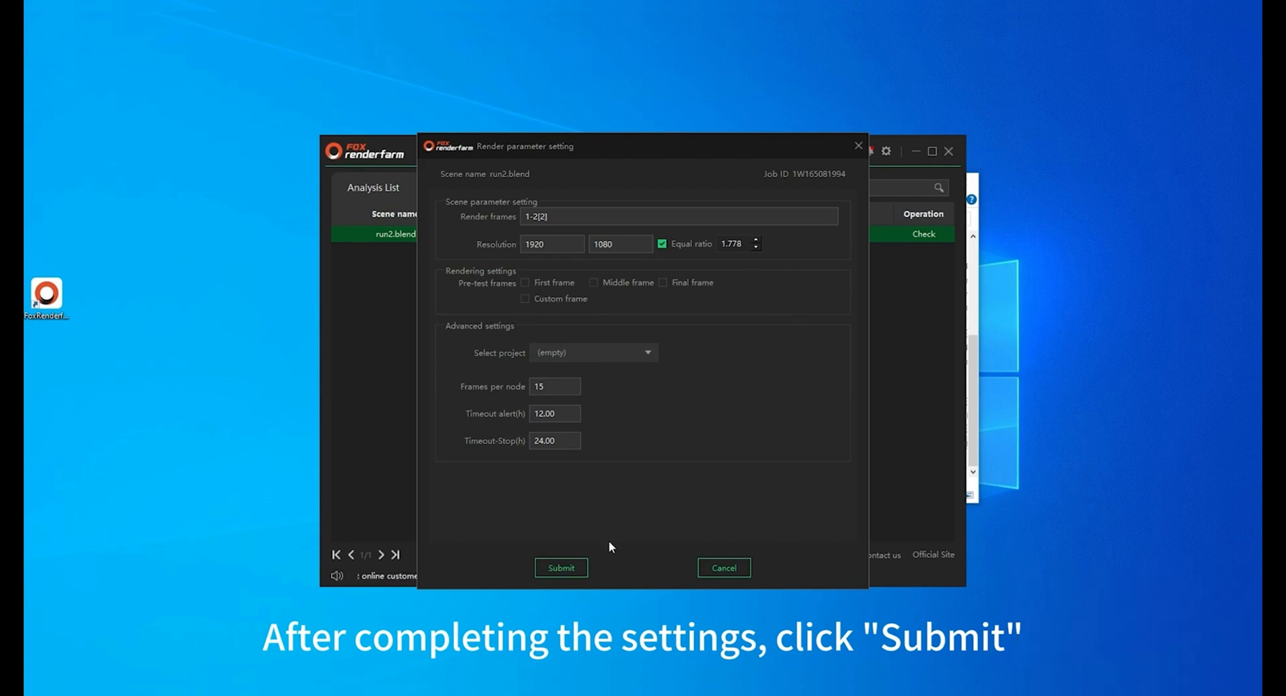
click(561, 568)
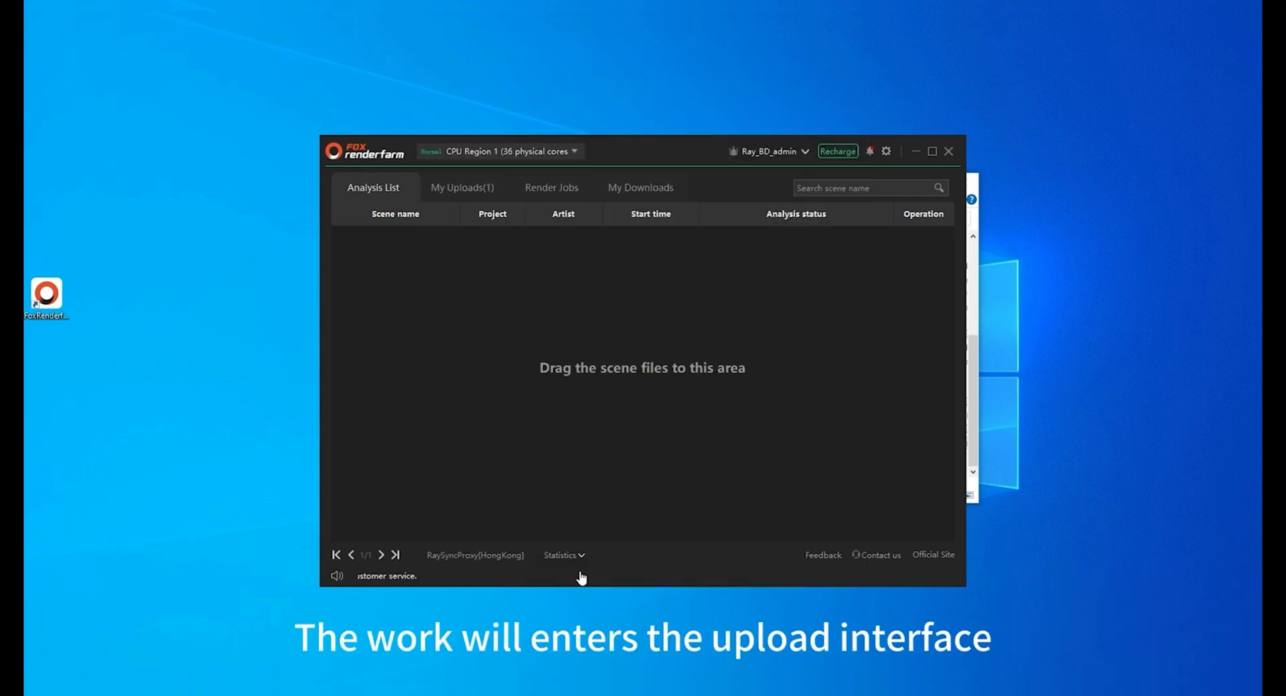
Step: Check My Uploads, then confirm run2.blend is Done under Render Jobs
click(461, 187)
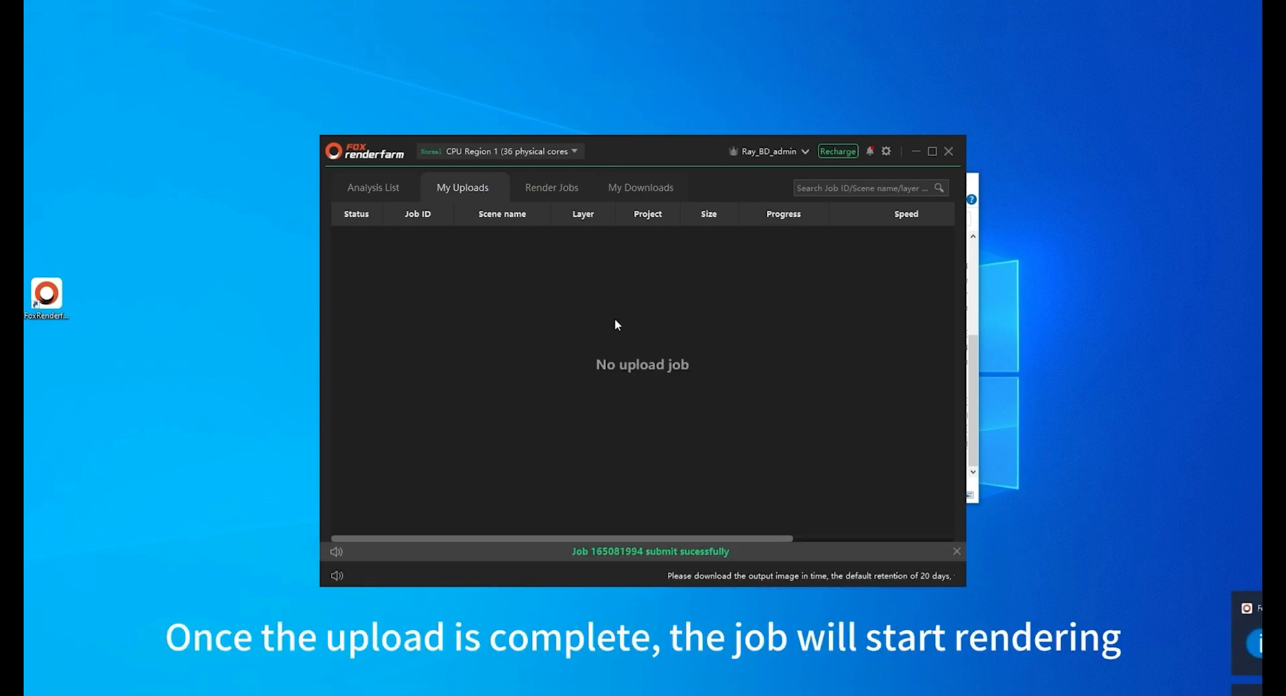
click(551, 187)
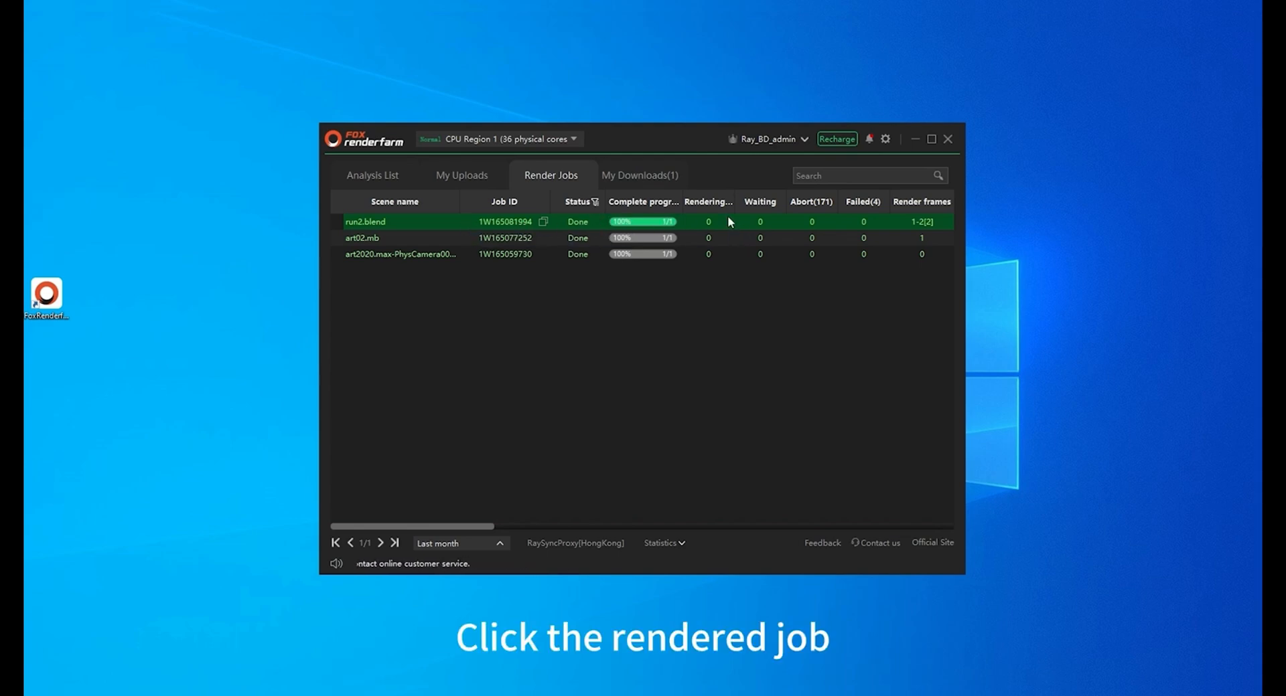
Step: Open run2.blend's overview showing frame 1 Done in 30 seconds, cost C0.0120
click(365, 221)
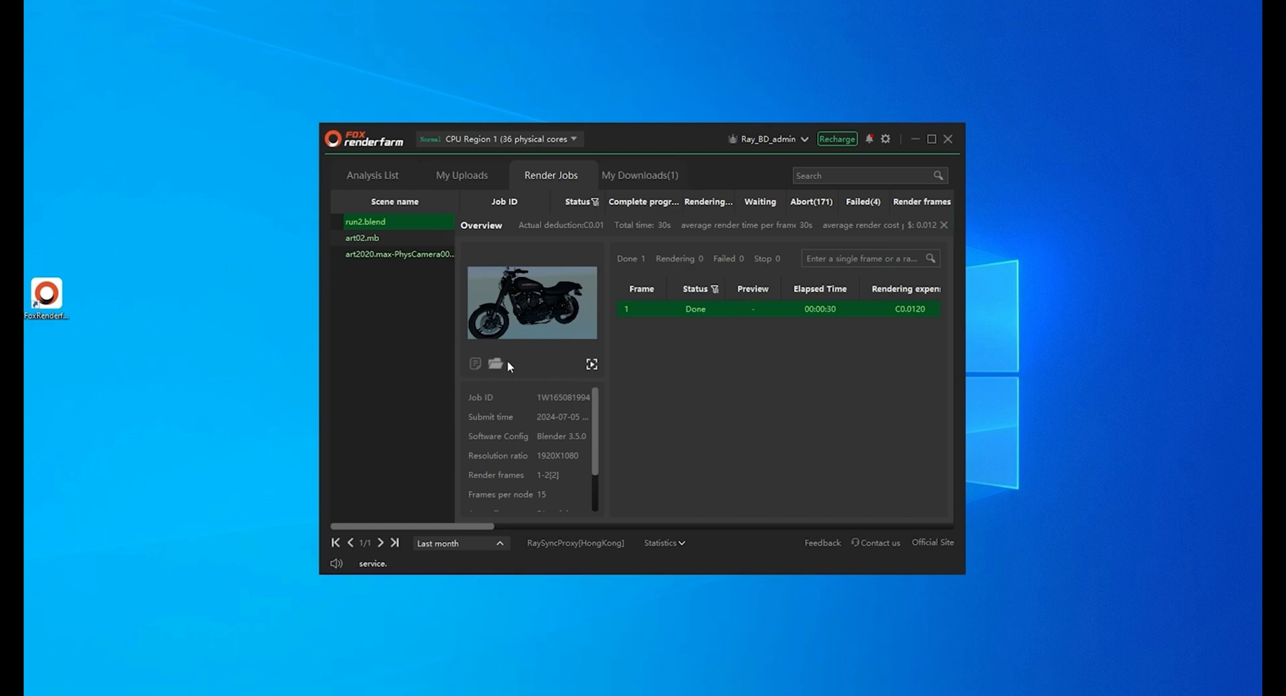
mouse_move(496, 364)
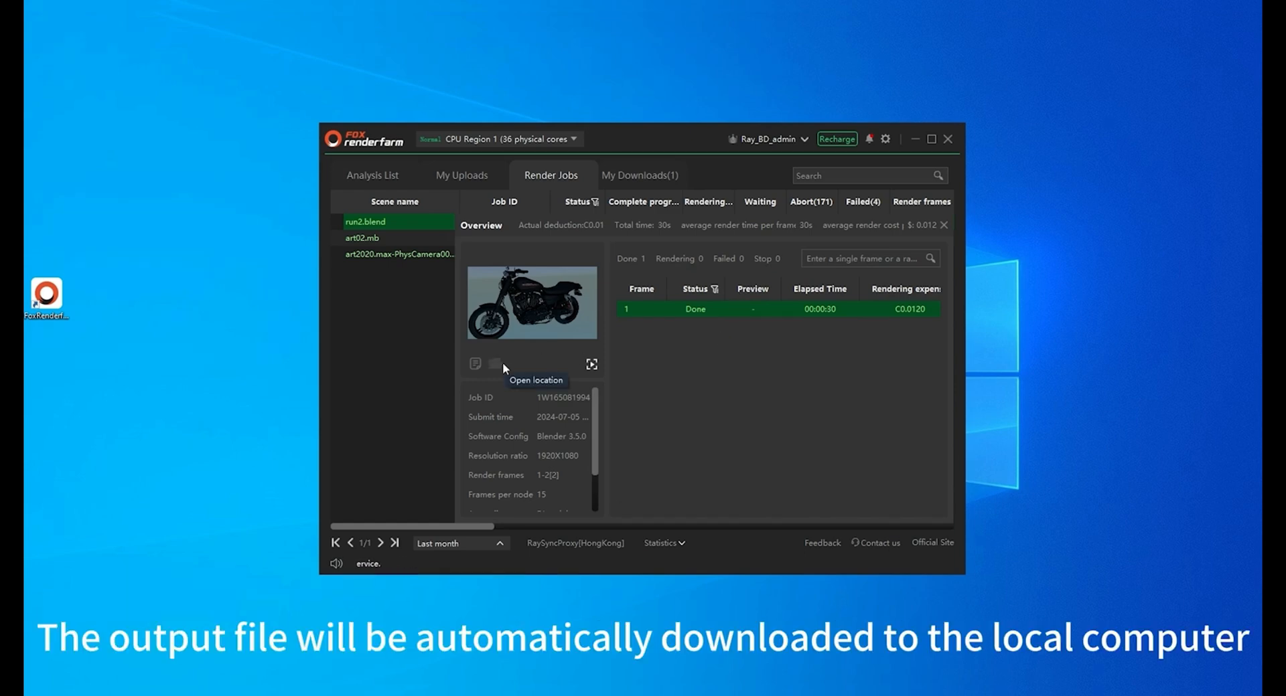